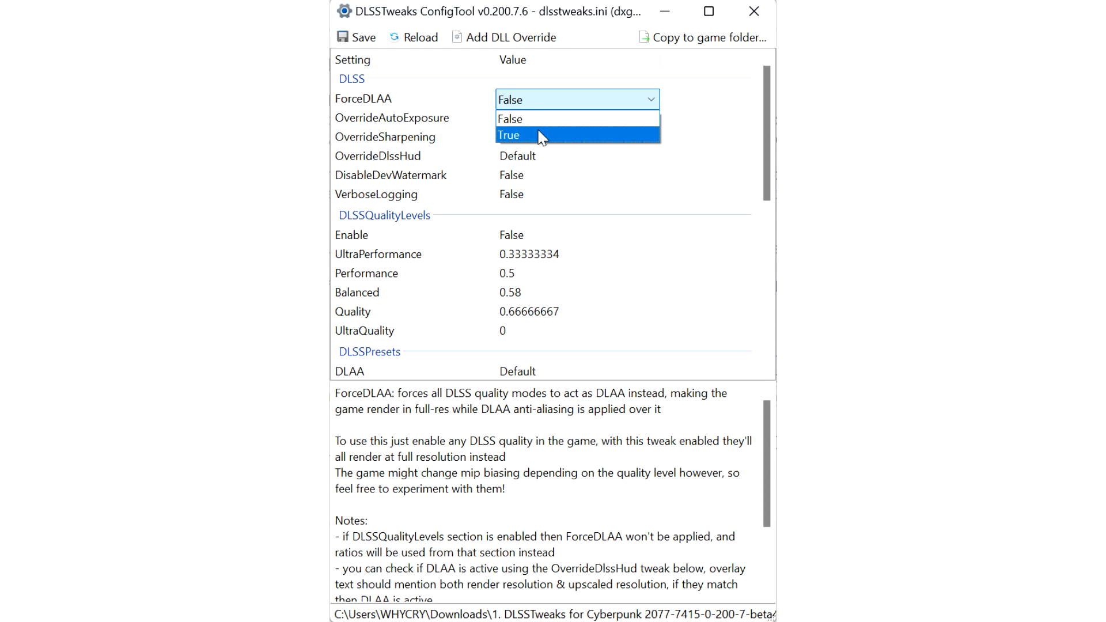
# Step: Change ForceDLAA from False to True in the DLSSTweaks ConfigTool dropdown
pyautogui.click(509, 135)
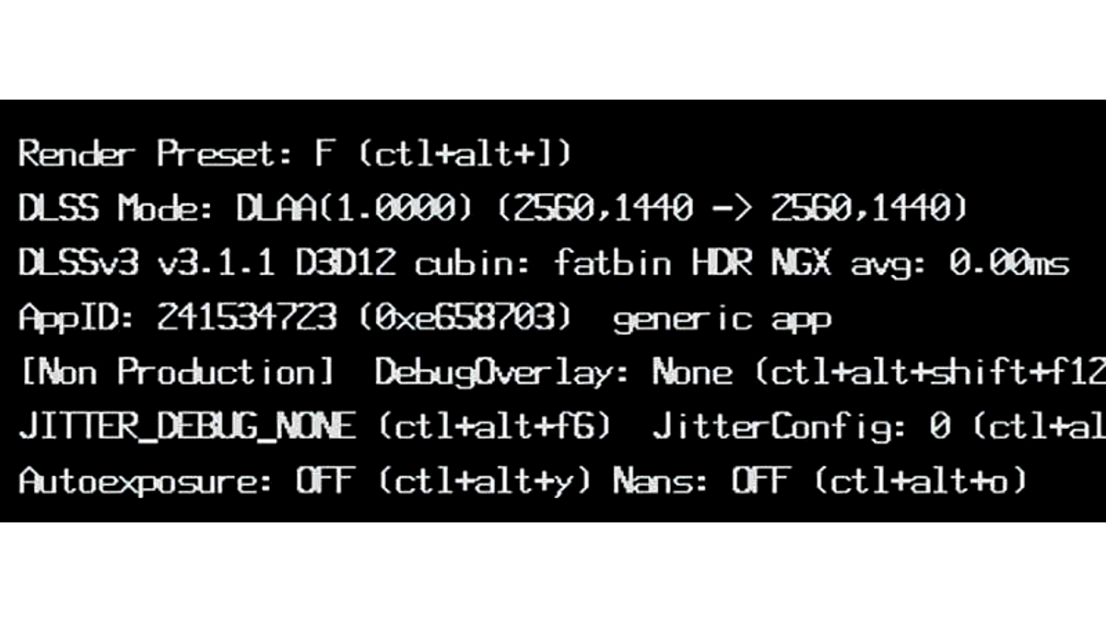